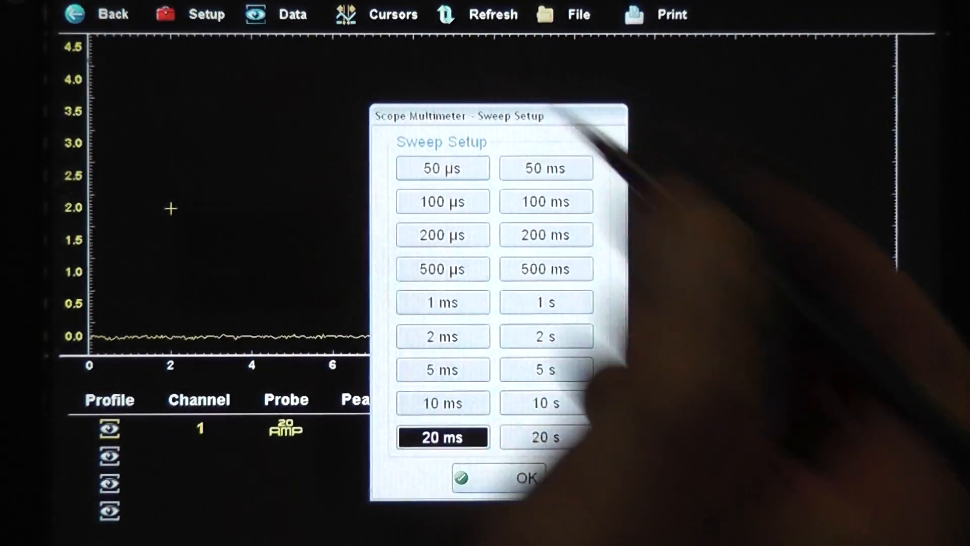
- Choose a 1 s sweep time and confirm it
click(545, 302)
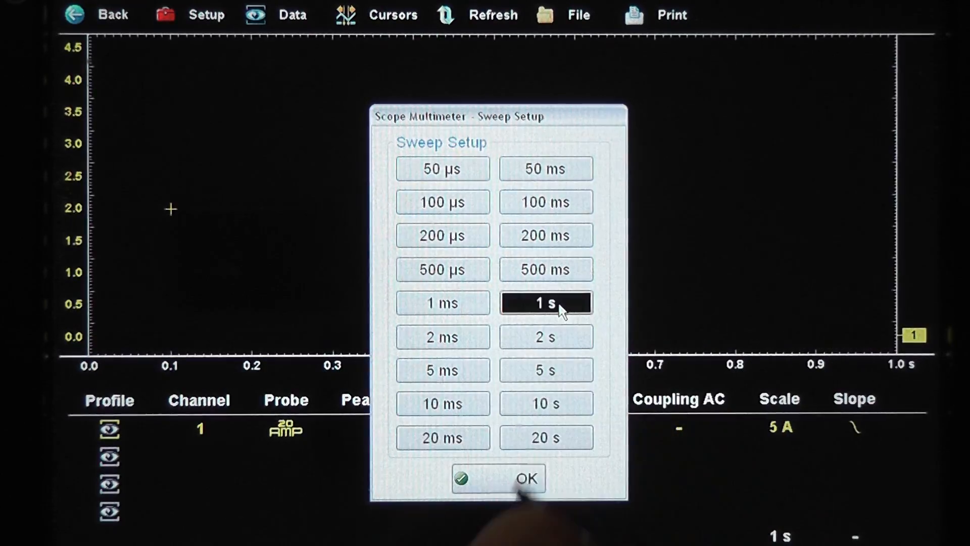
click(525, 478)
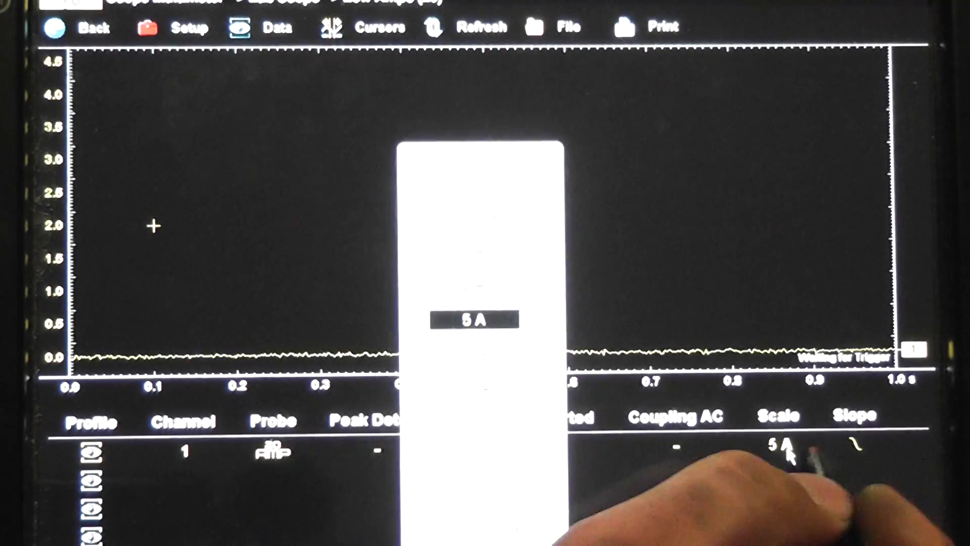
- Select and confirm a 20 A scale for channel 1
click(473, 388)
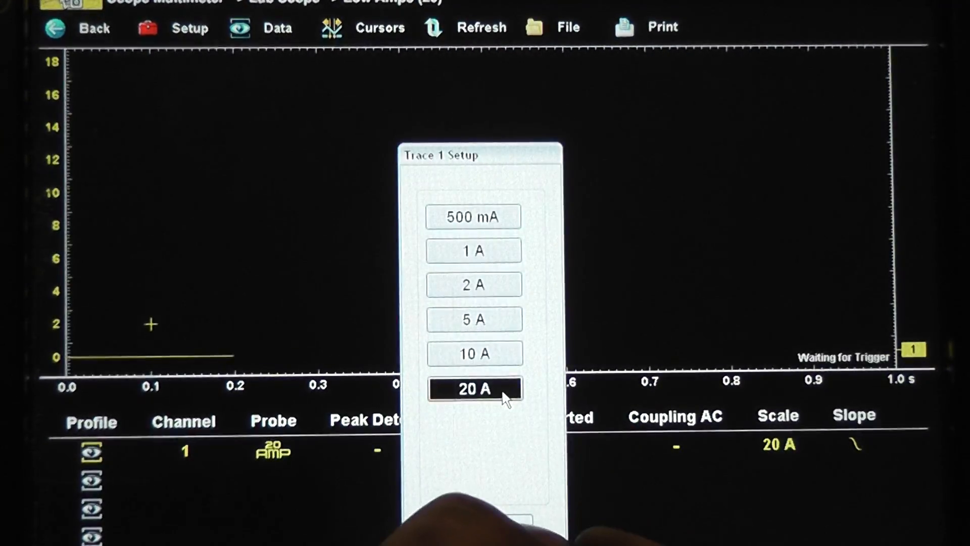
click(474, 388)
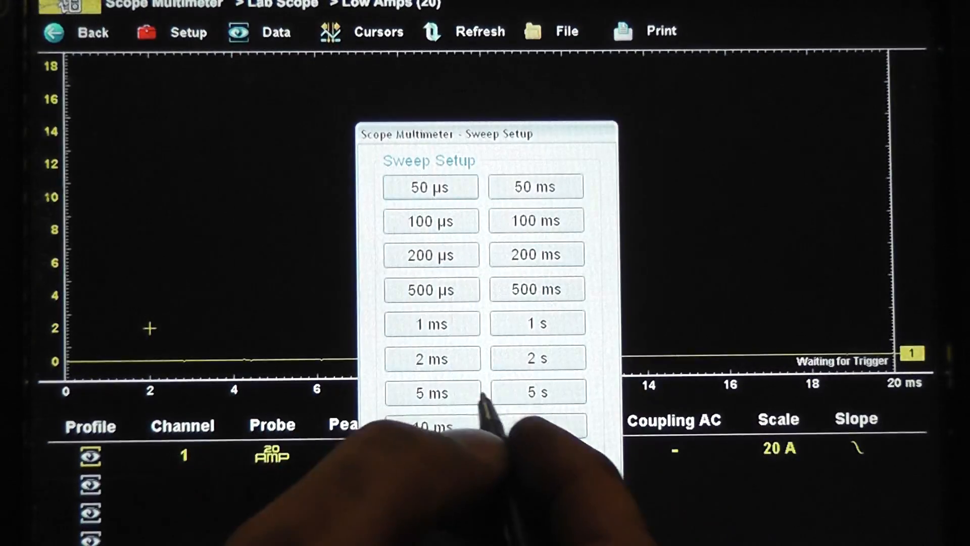
click(432, 359)
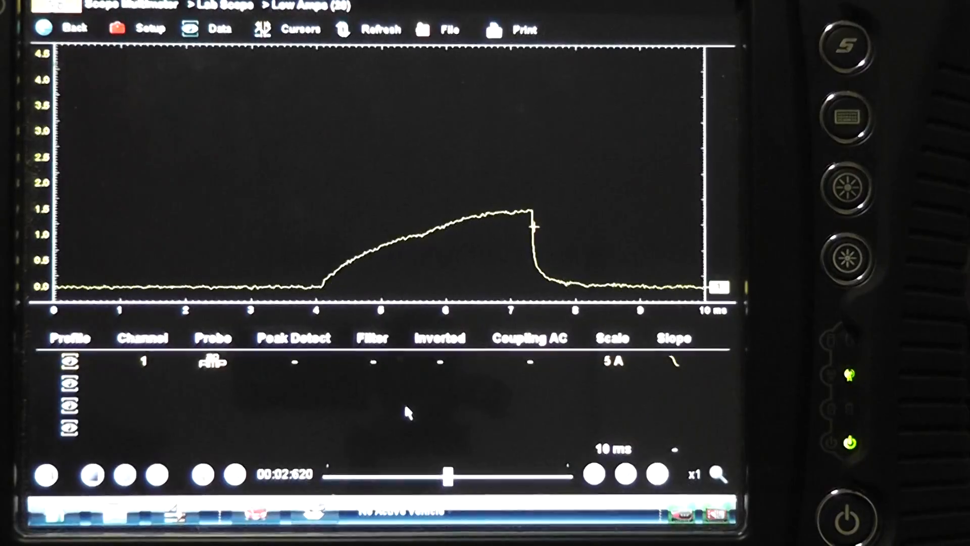
- Drag the playback slider left, then right through the recorded capture
drag(448, 479, 396, 478)
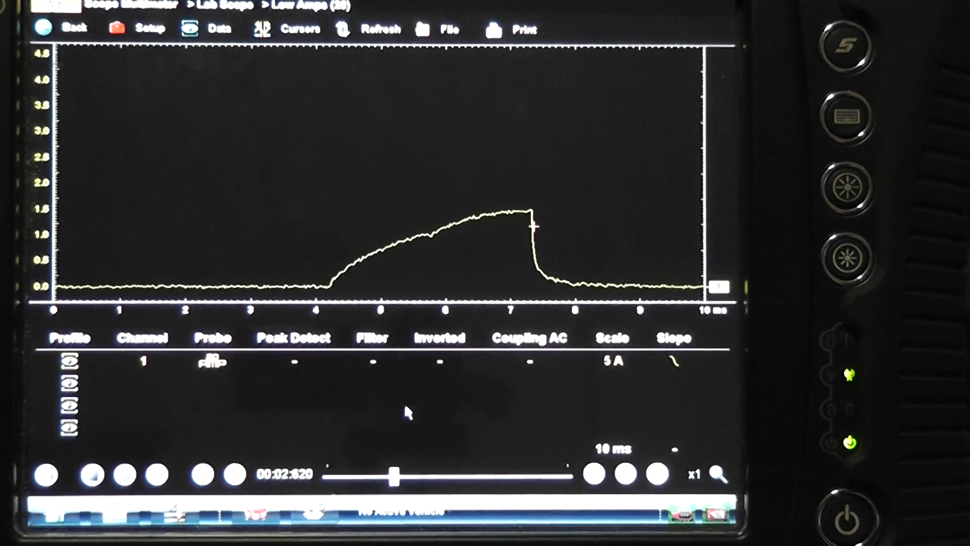
drag(393, 477, 566, 476)
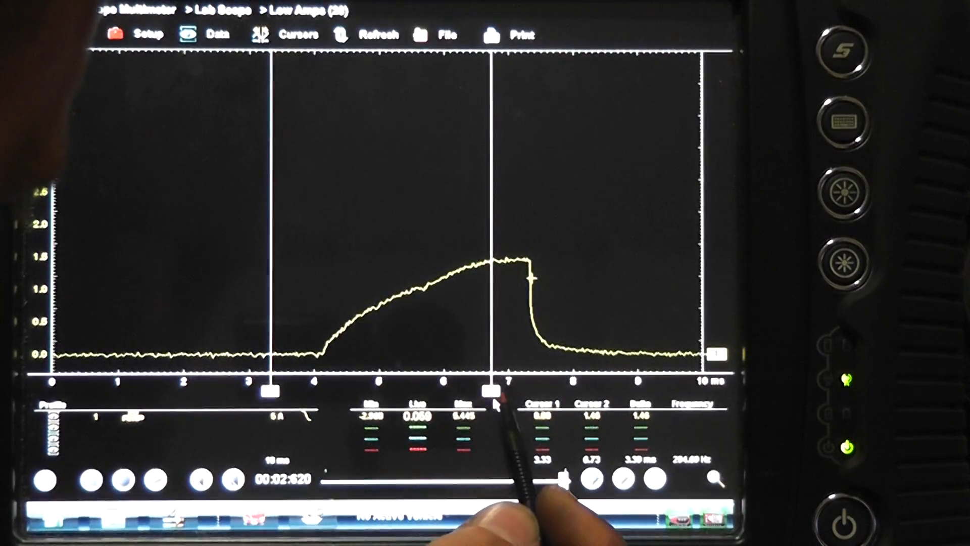
- Nudge the Cursor 2 handle toward the top of the current ramp
drag(493, 389, 501, 390)
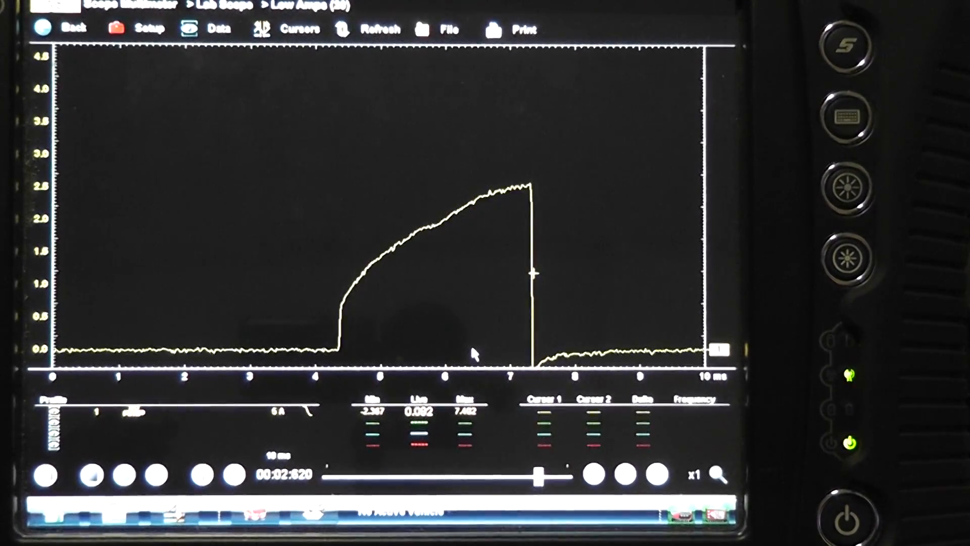
- Drag the playback slider left to an earlier captured pulse
drag(538, 477, 488, 477)
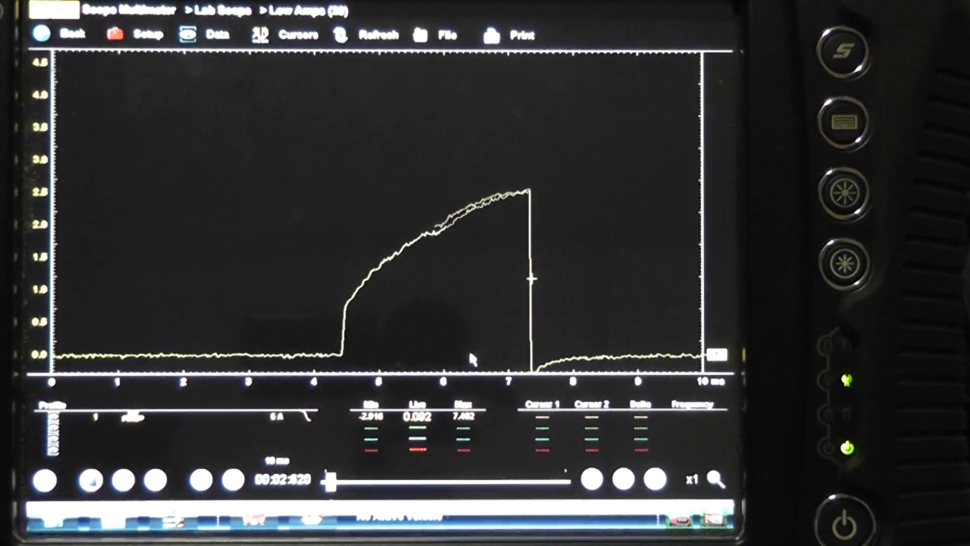
- Scrub the playback slider back and forth across the stored current ramps
drag(330, 481, 516, 480)
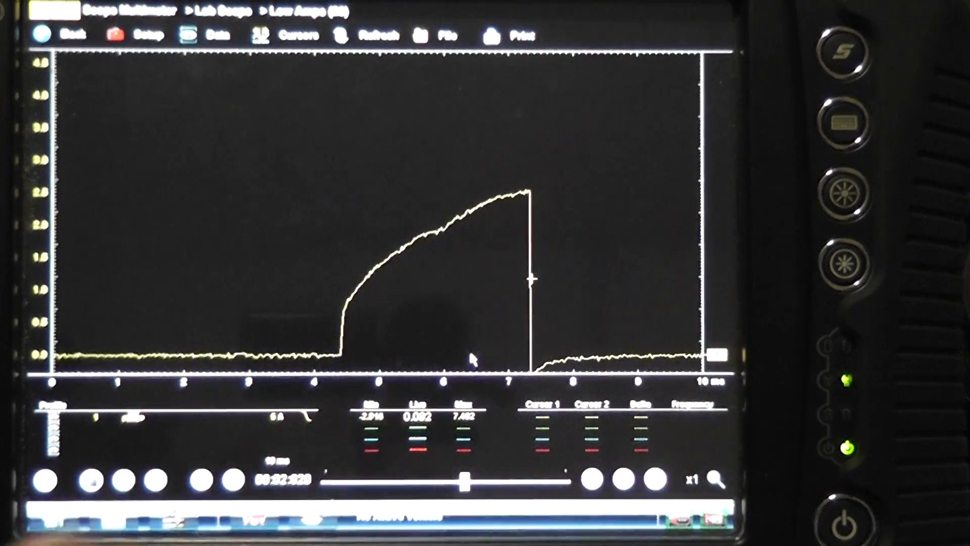
drag(467, 482, 408, 481)
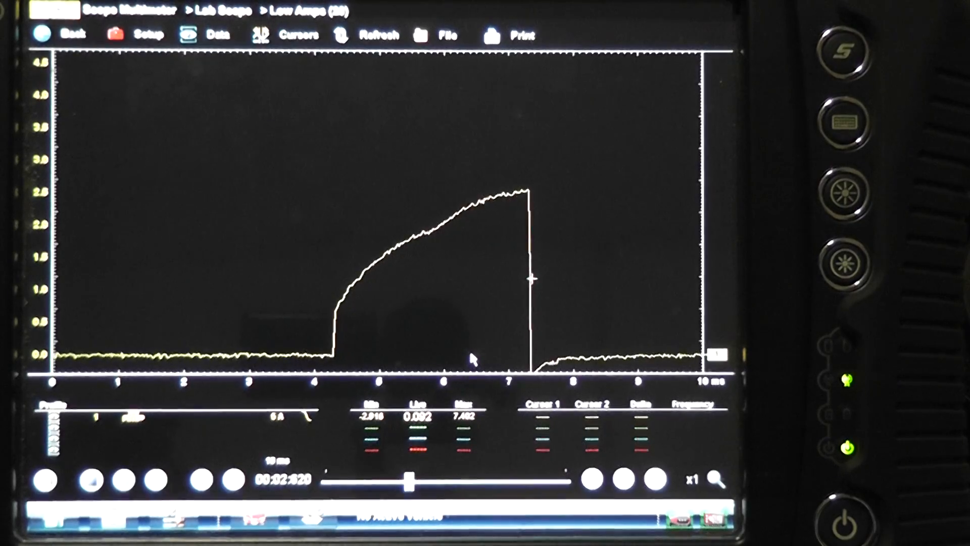
drag(405, 480, 334, 480)
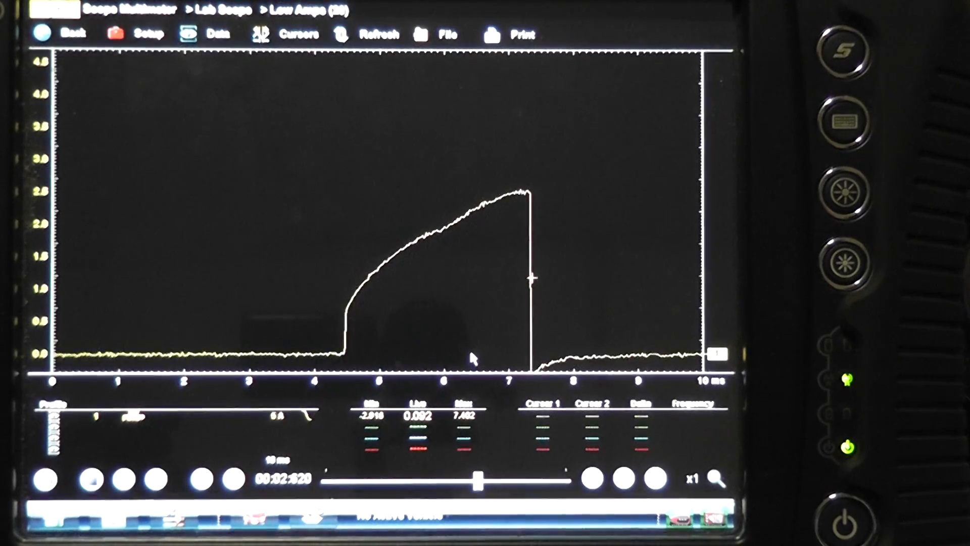
drag(479, 480, 424, 481)
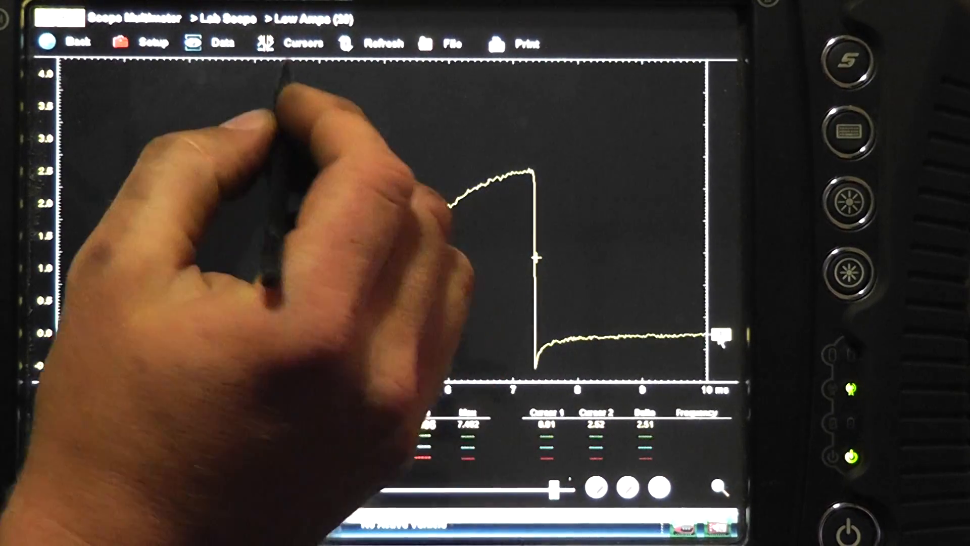
- Place both cursors on the trace, near 3.33 ms and the 7.06 ms peak
click(295, 41)
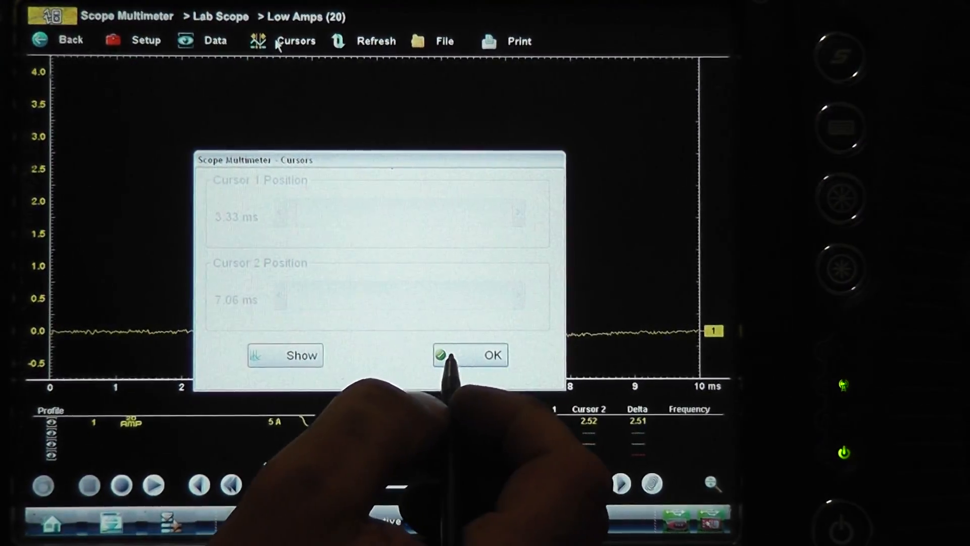
click(470, 355)
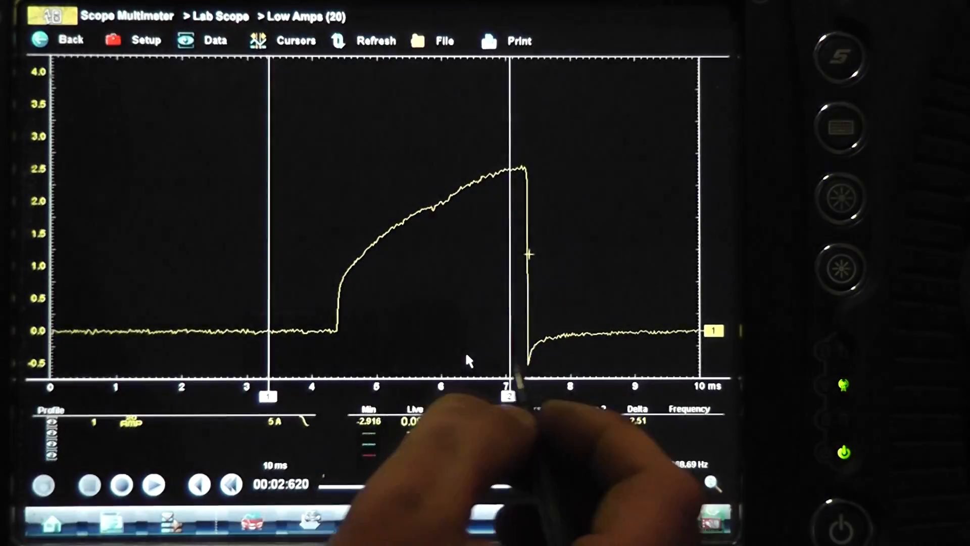